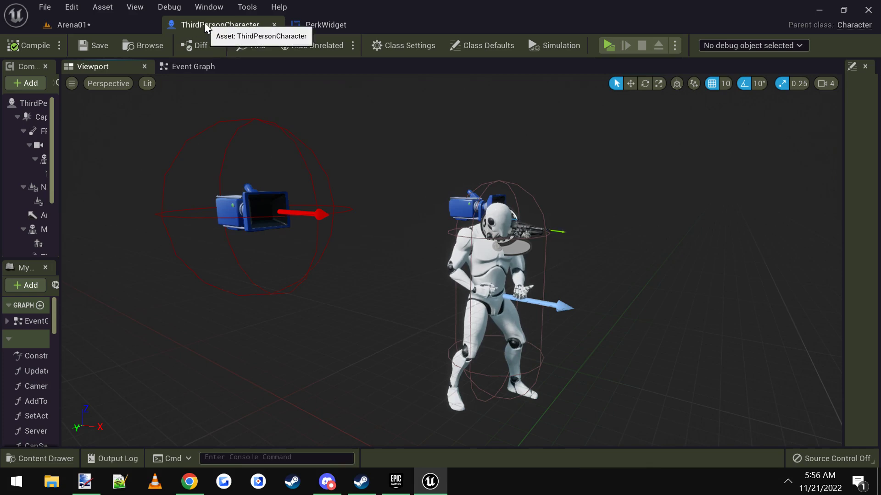
click(193, 66)
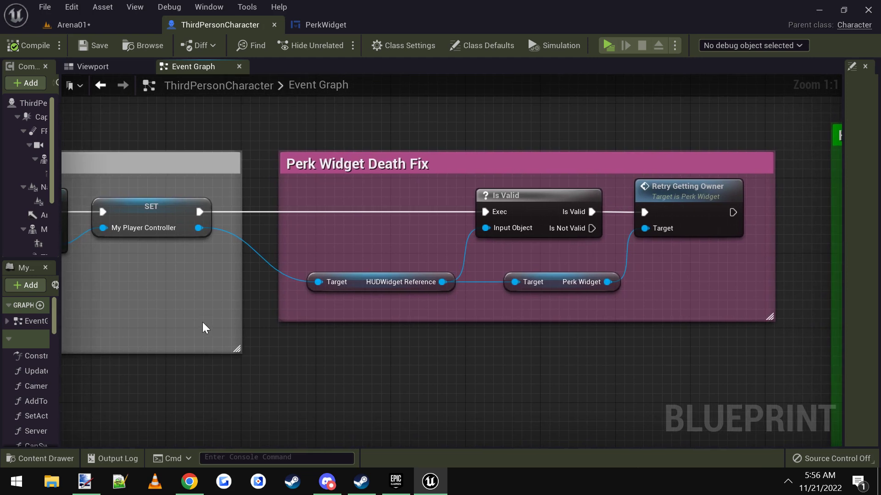
mouse_move(402, 299)
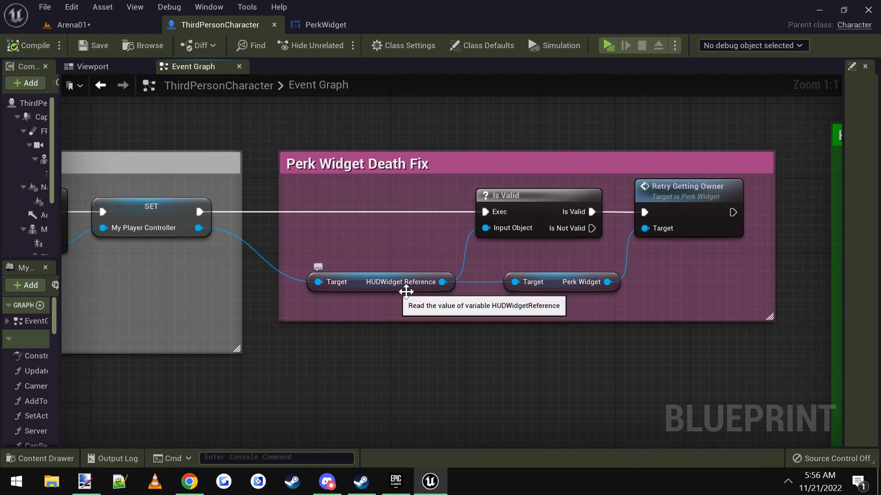
click(537, 194)
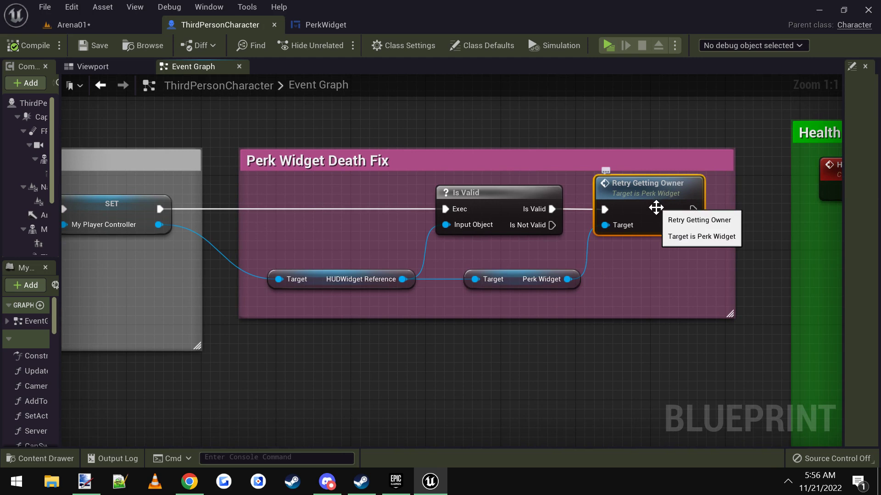
mouse_move(644, 283)
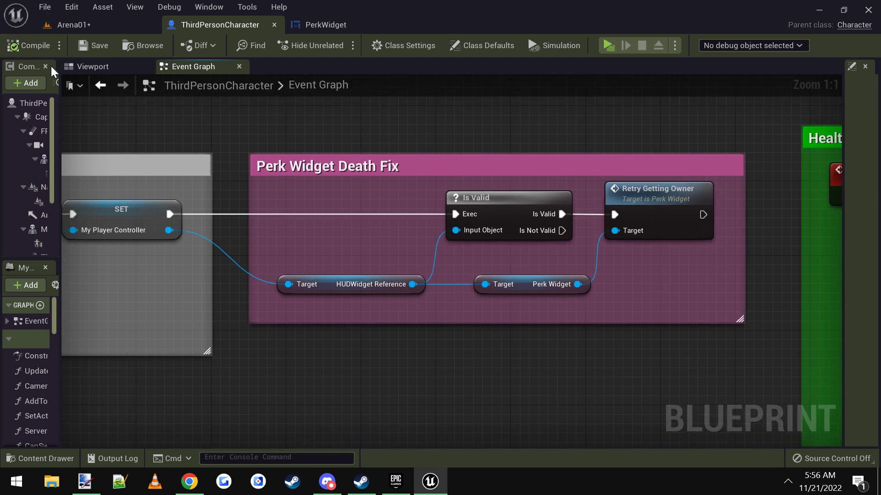
click(91, 66)
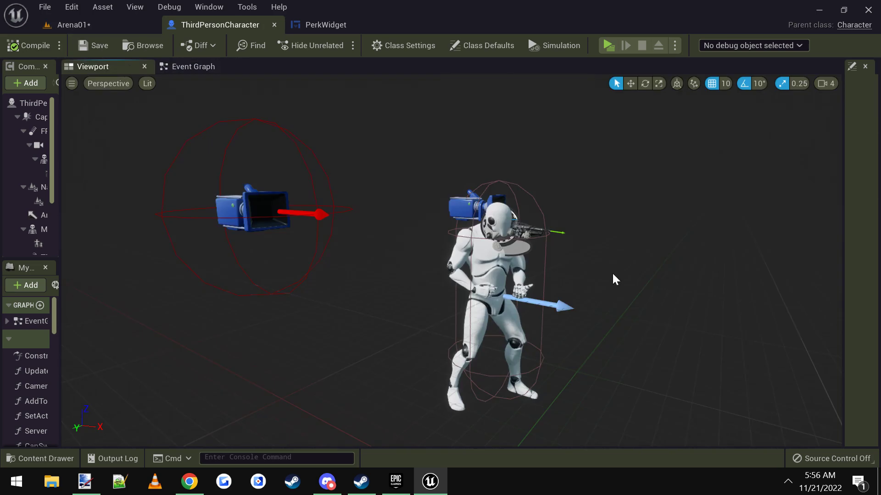